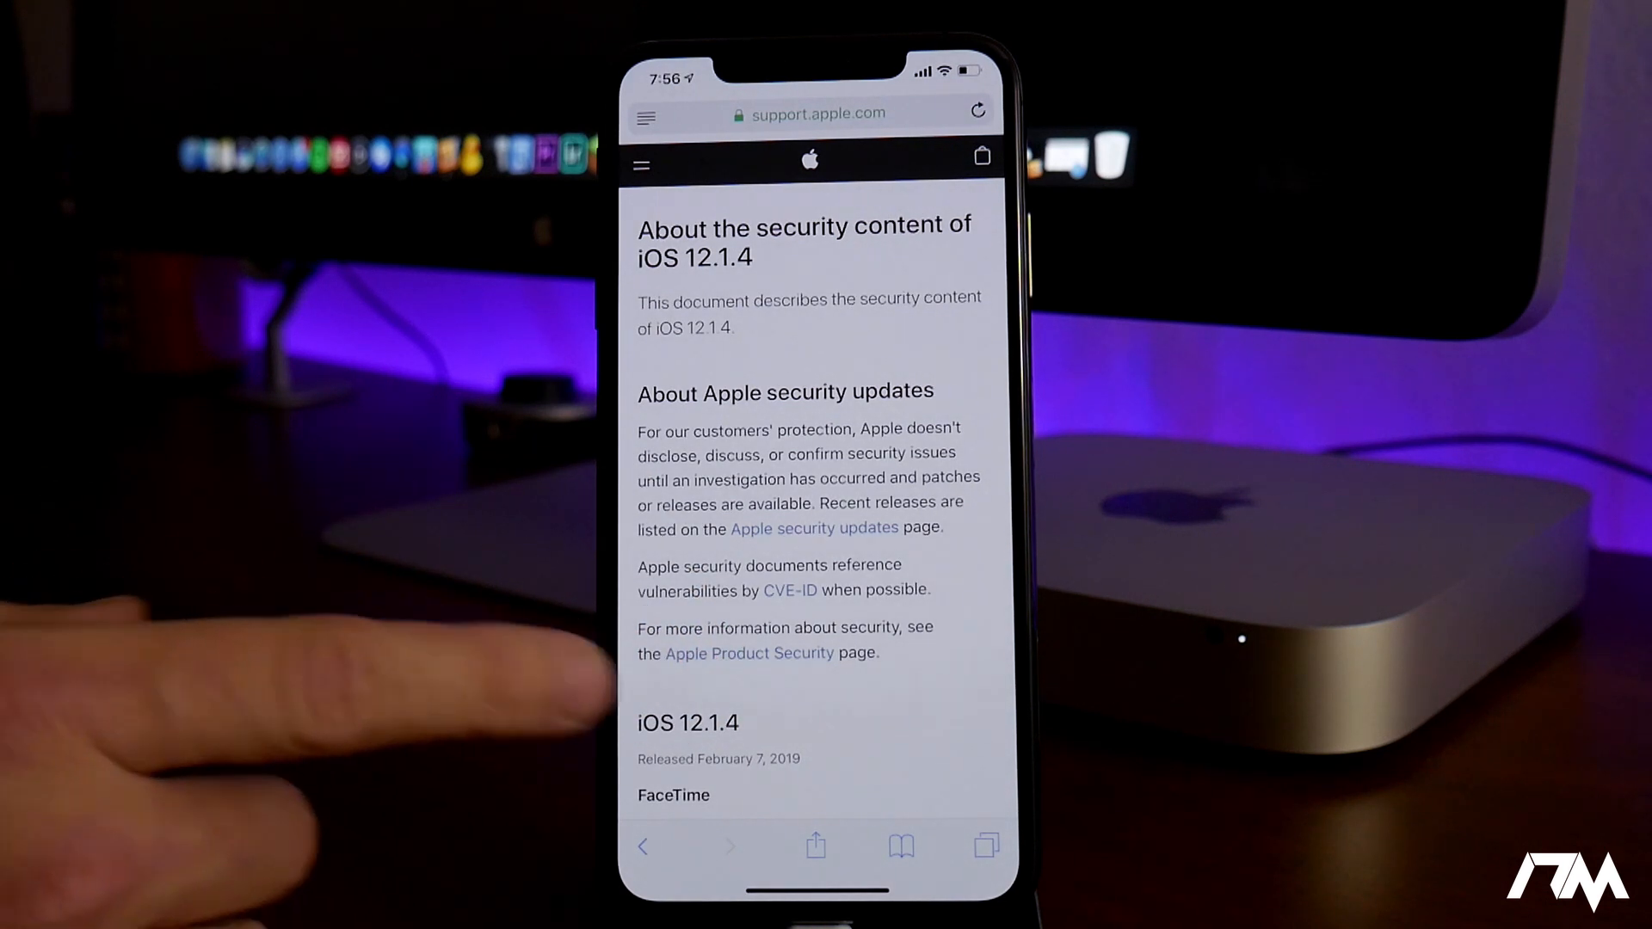
Swipe through the home pages to the last one holding the Ignition and rootlessJB icons.
scroll(down, 3)
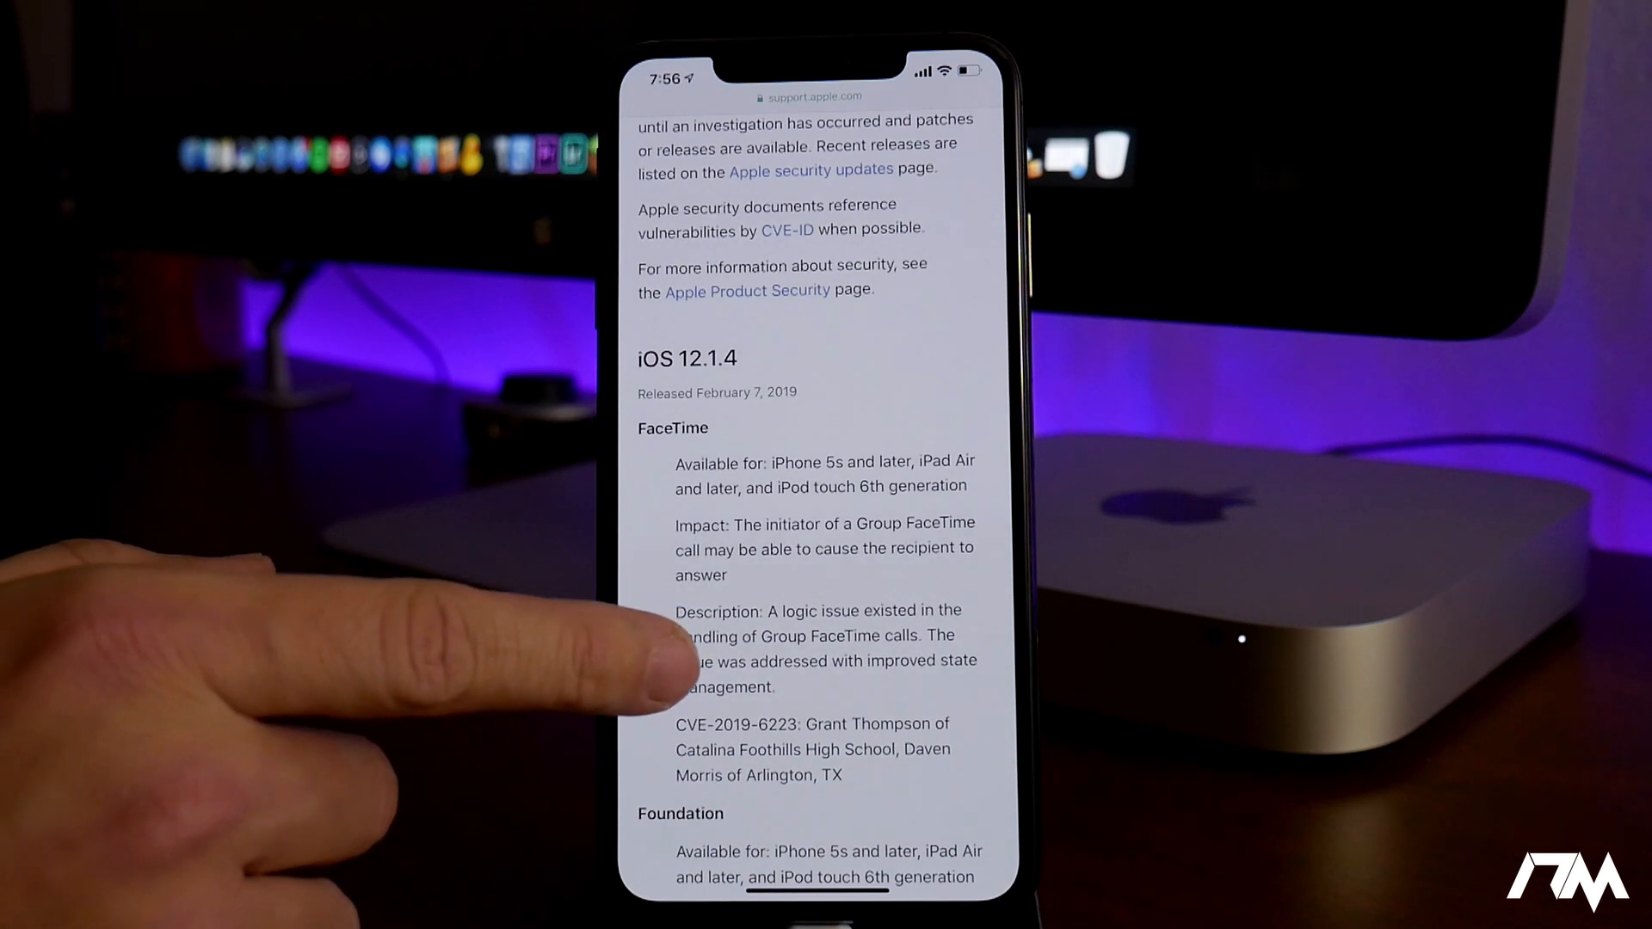
scroll(down, 3)
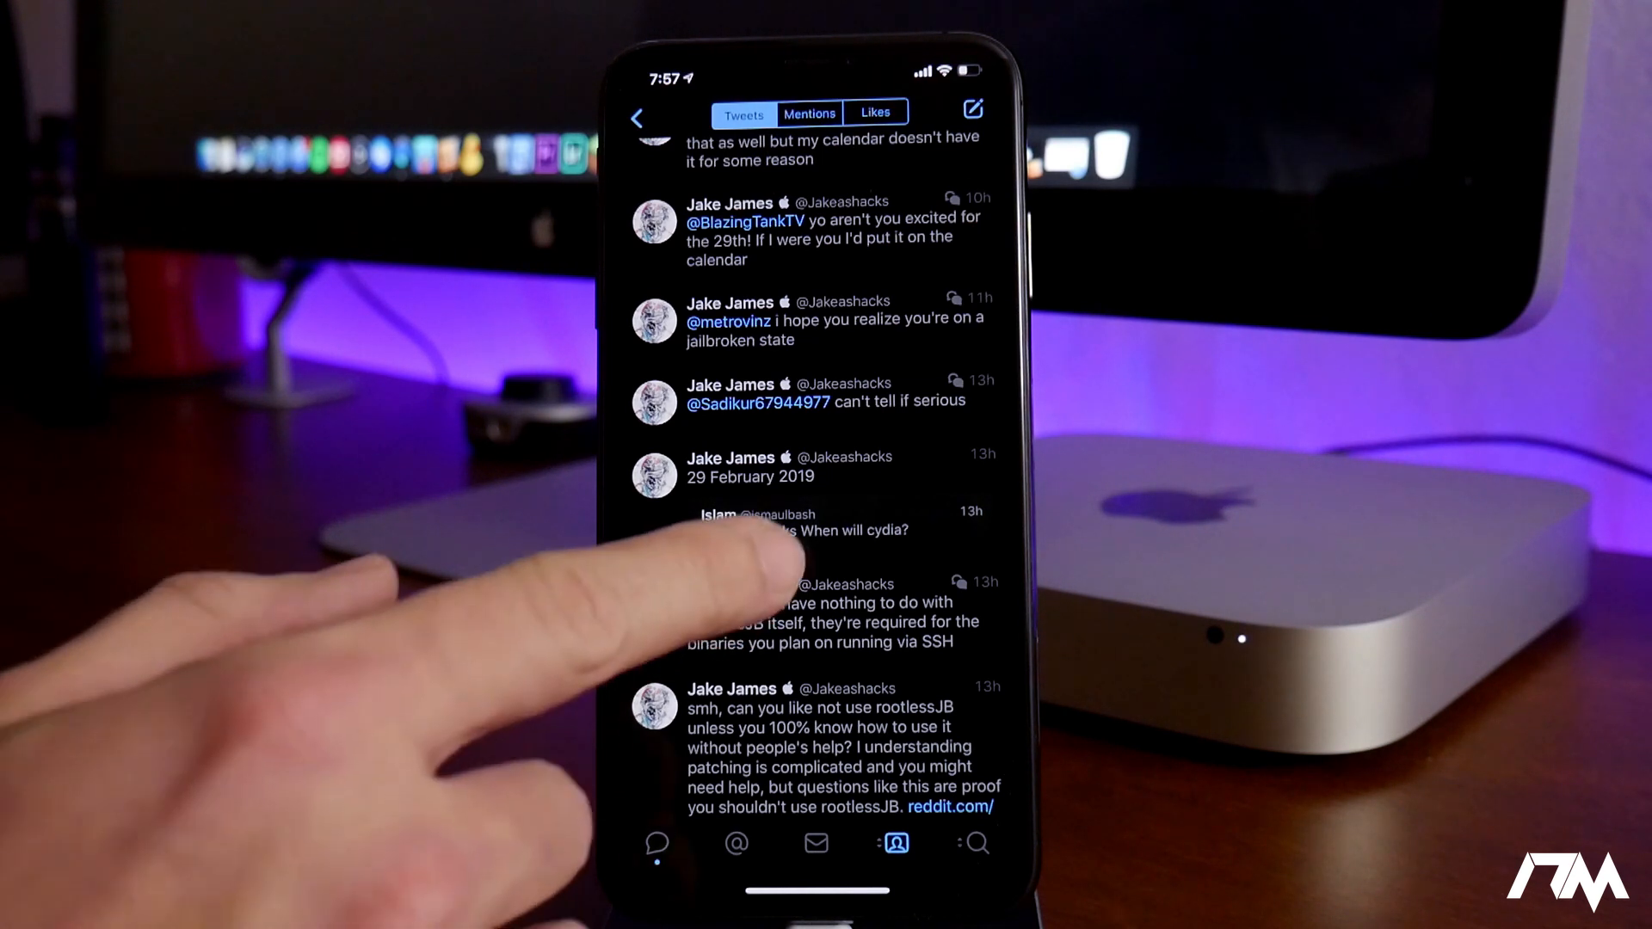
scroll(down, 3)
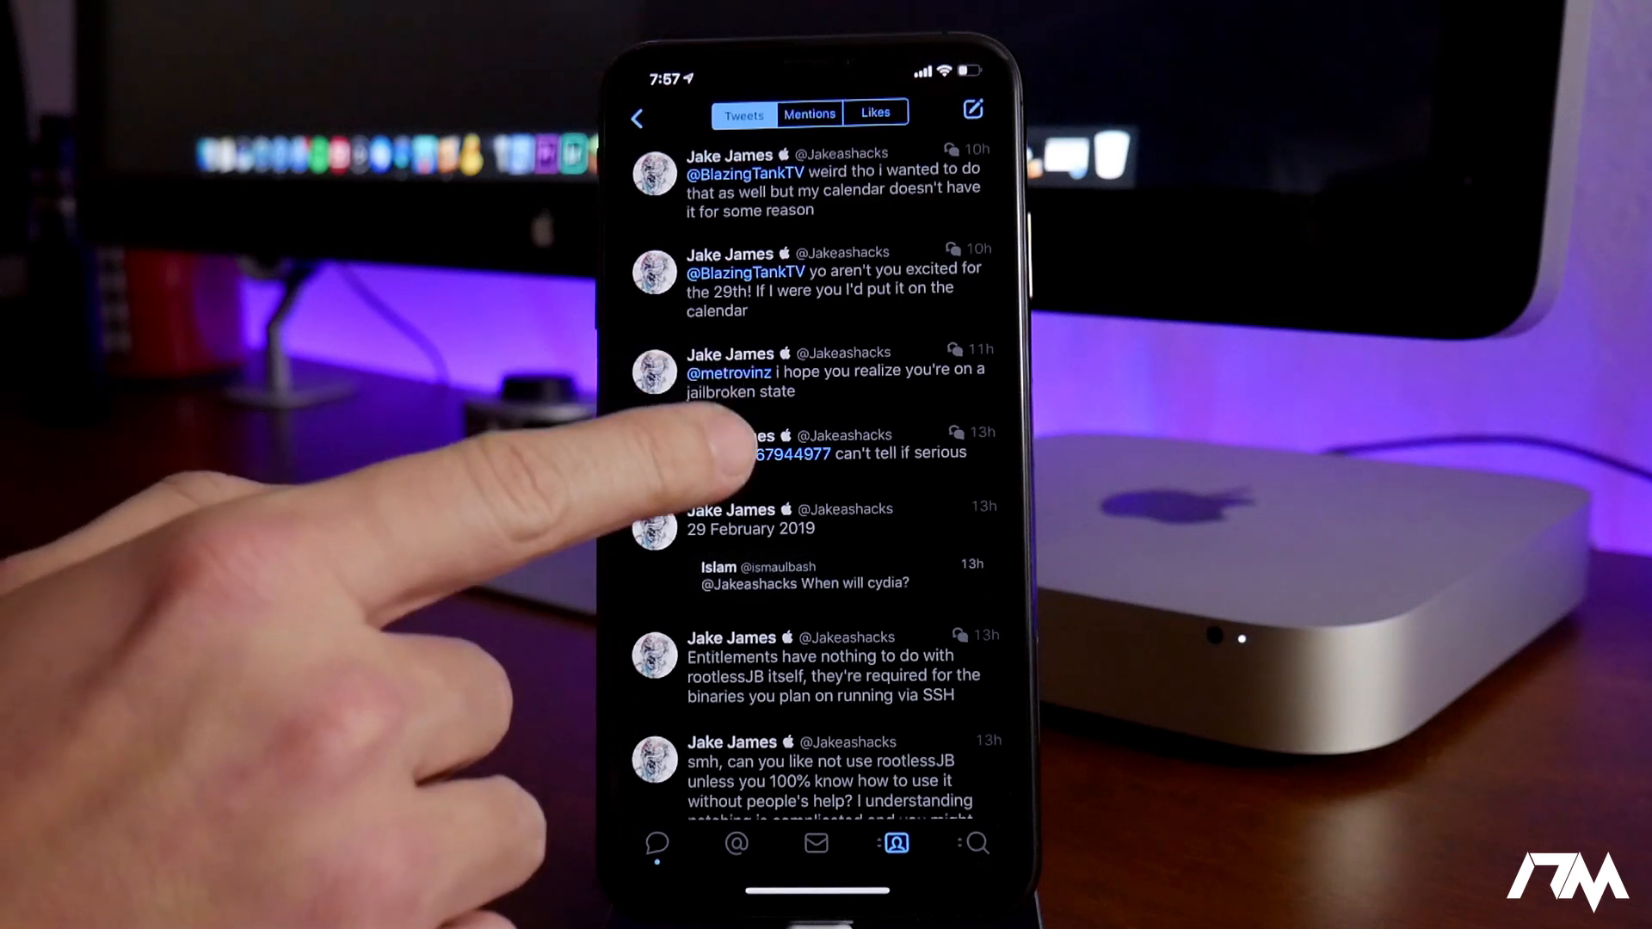
scroll(down, 3)
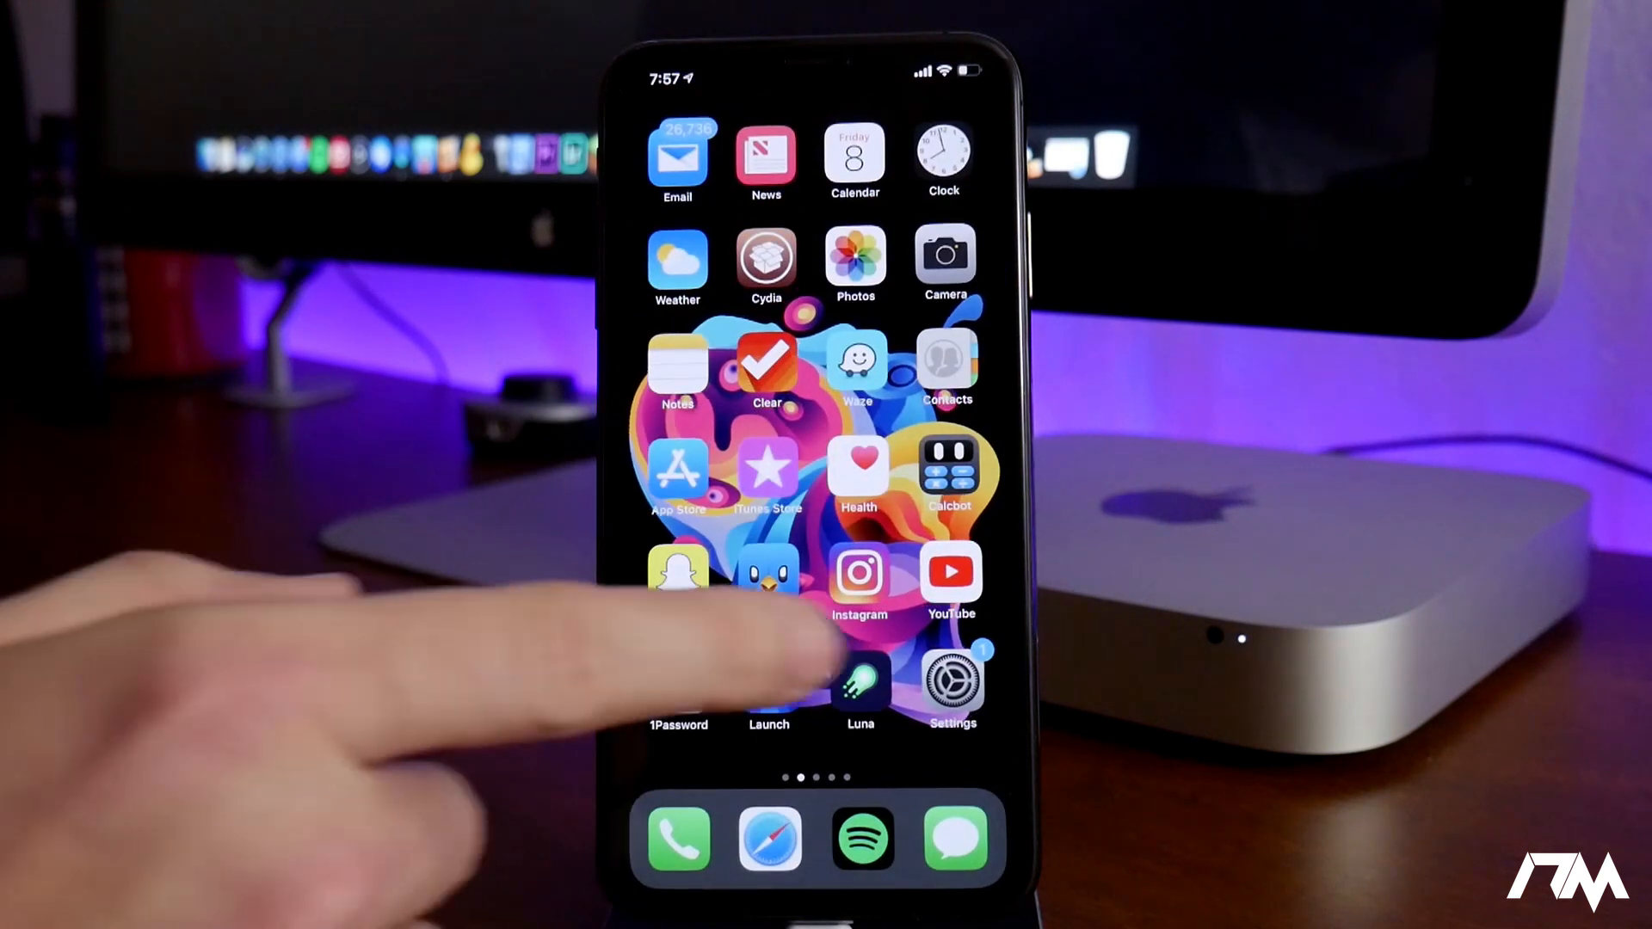
scroll(left, 3)
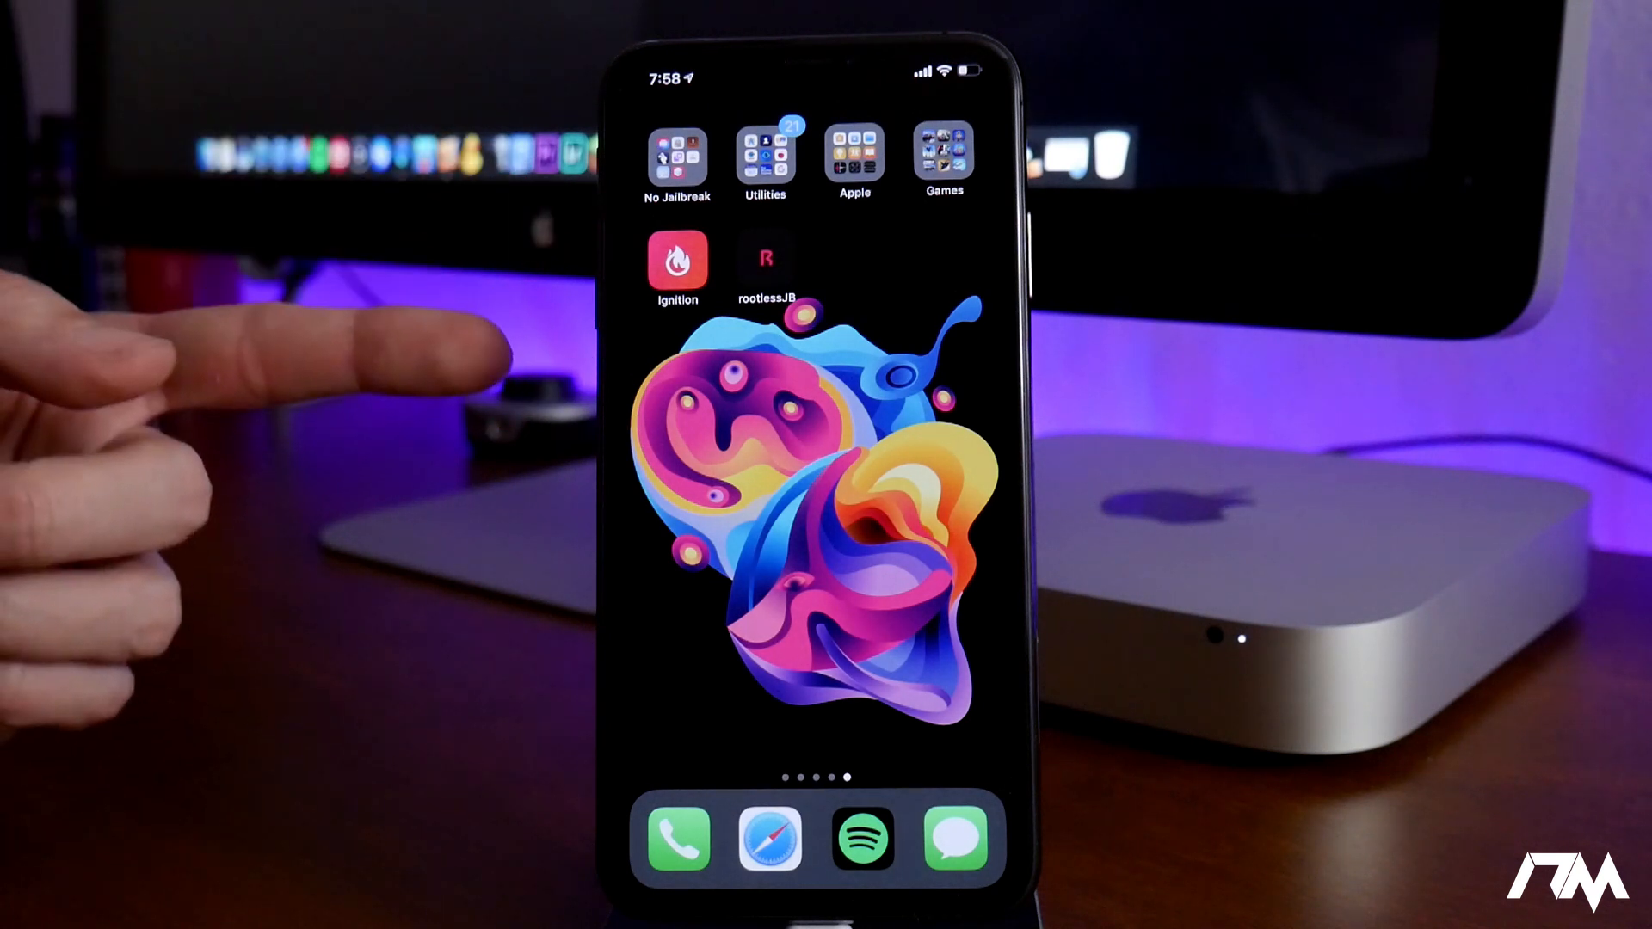
mouse_move(317, 338)
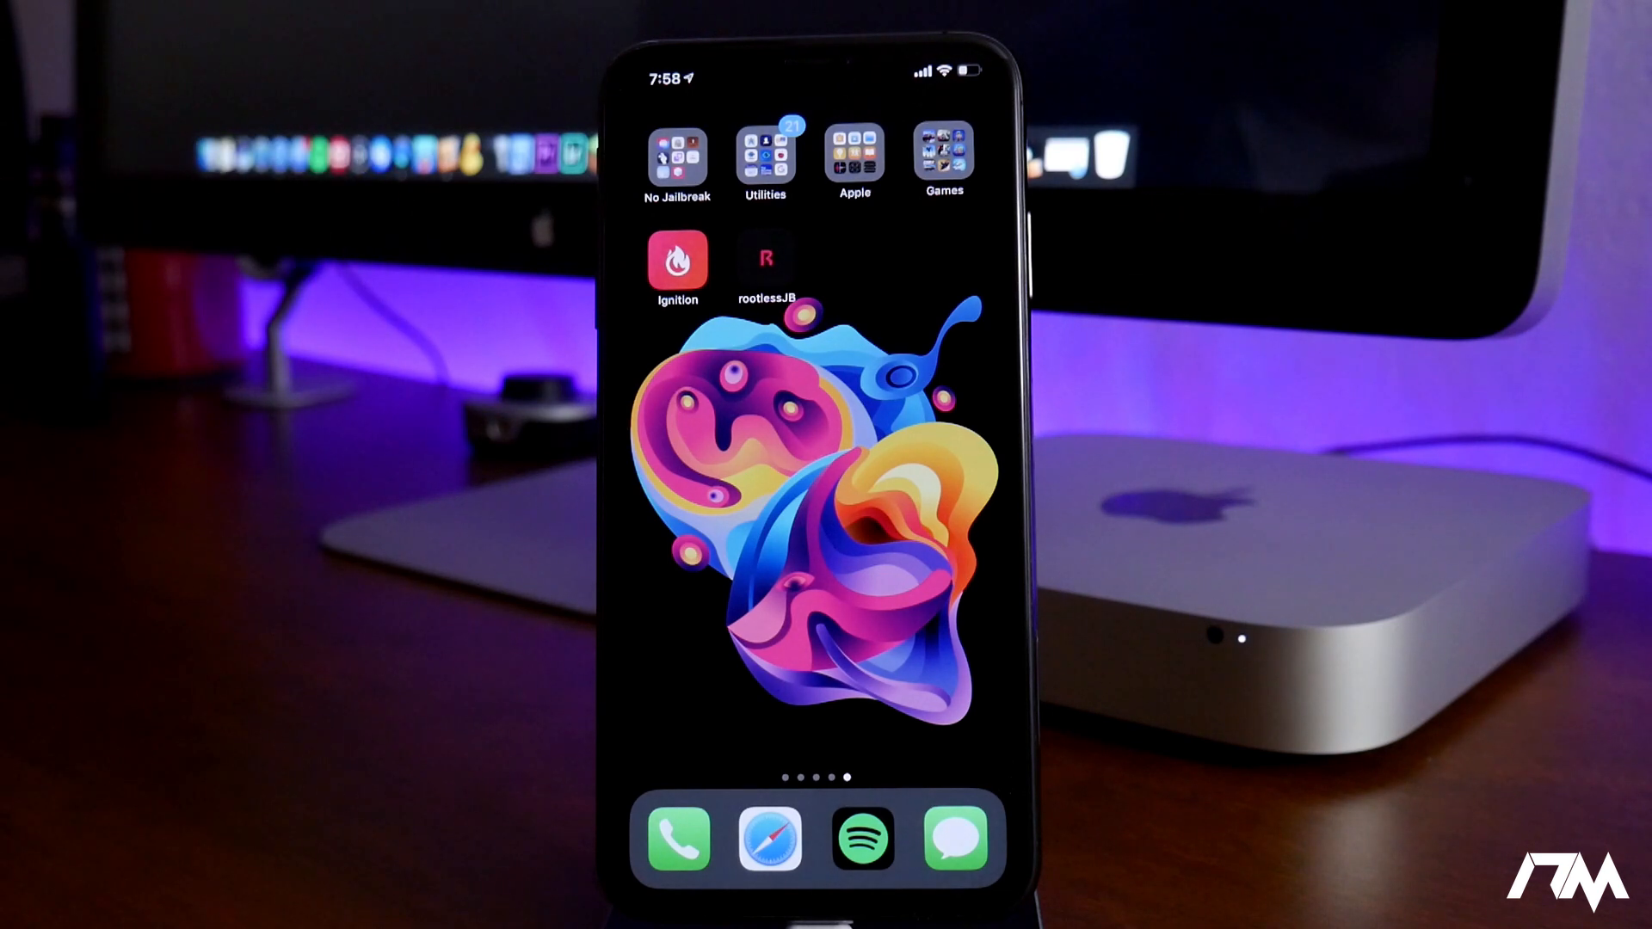
Browse the signed jailbreak apps listed in Ignition's Jailbreaks category.
click(678, 259)
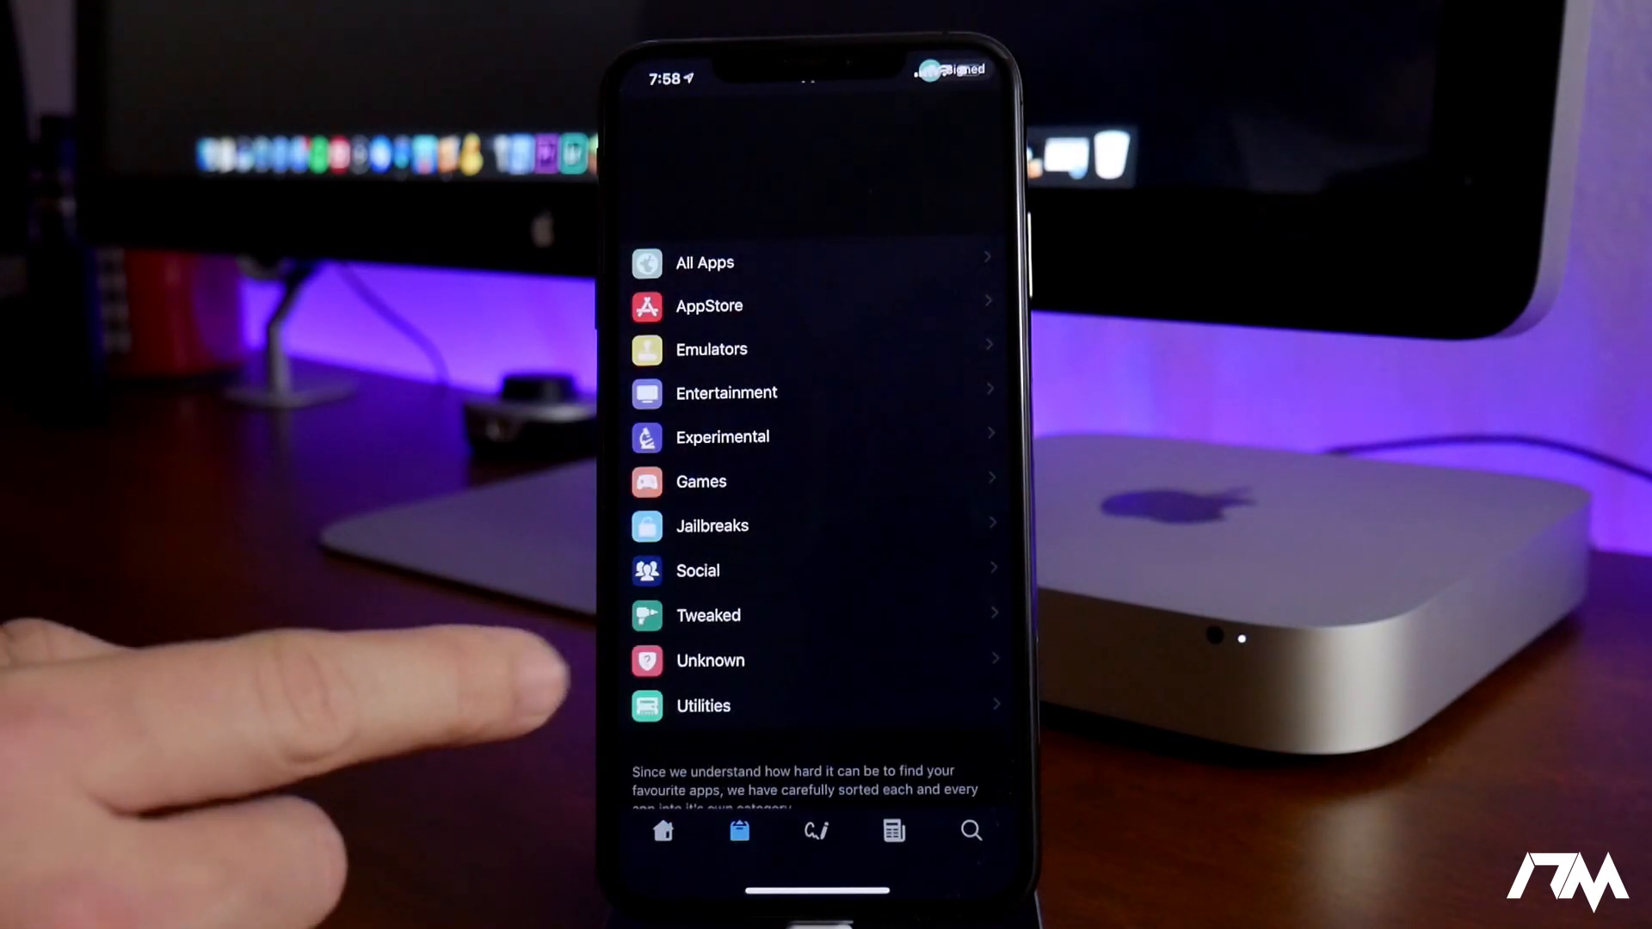
click(712, 526)
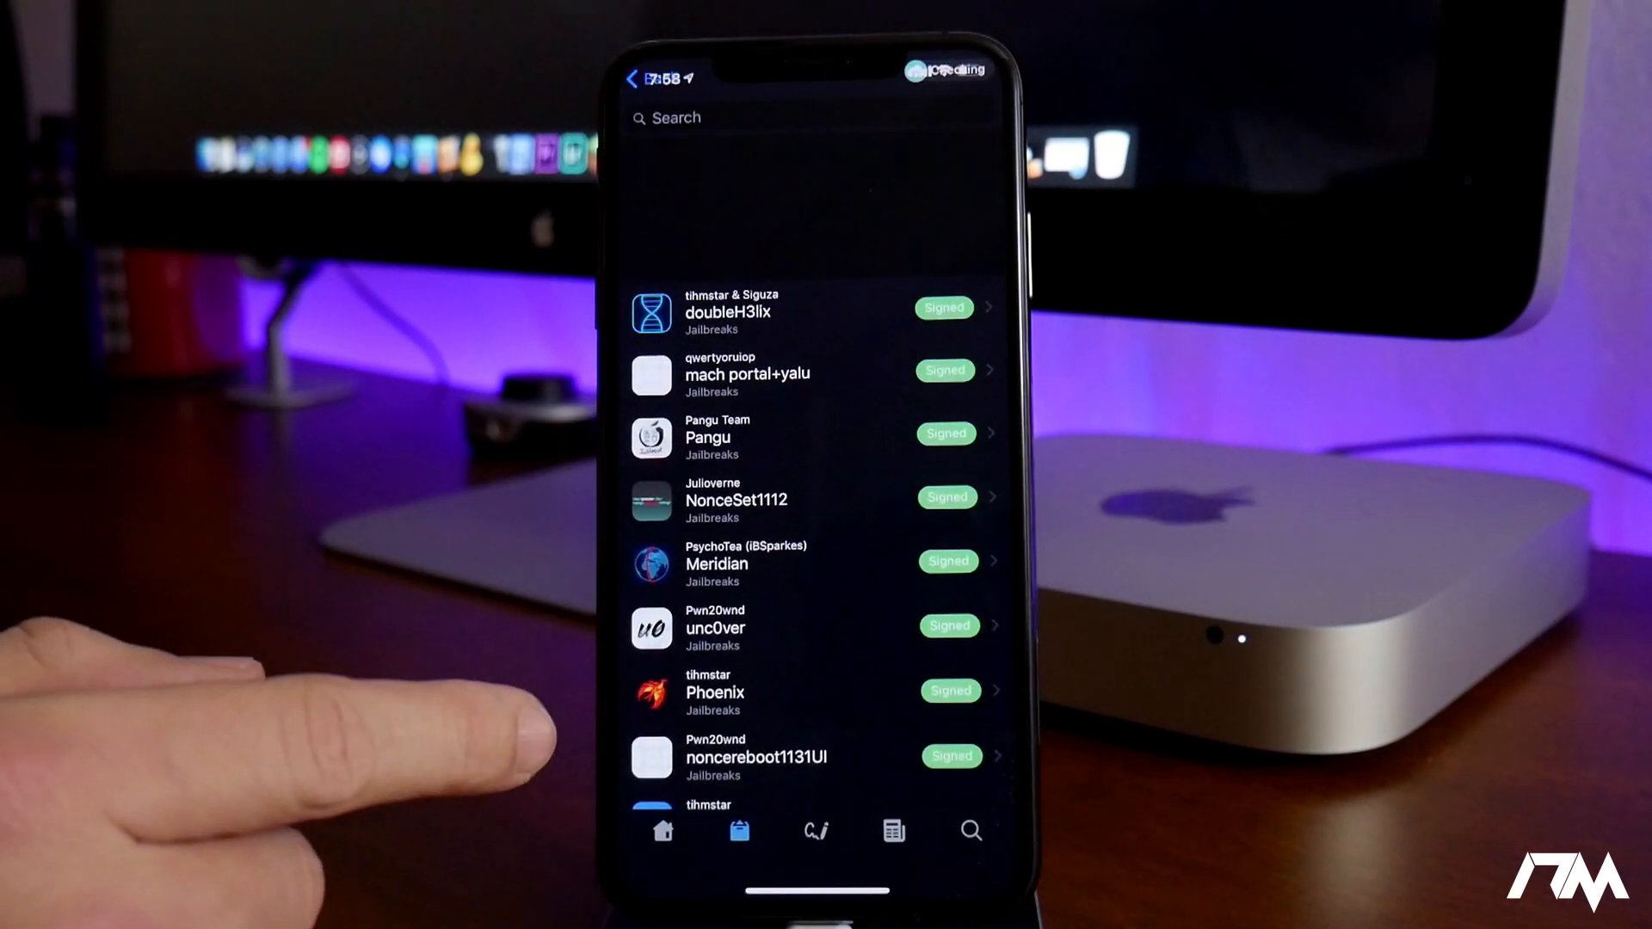
scroll(down, 3)
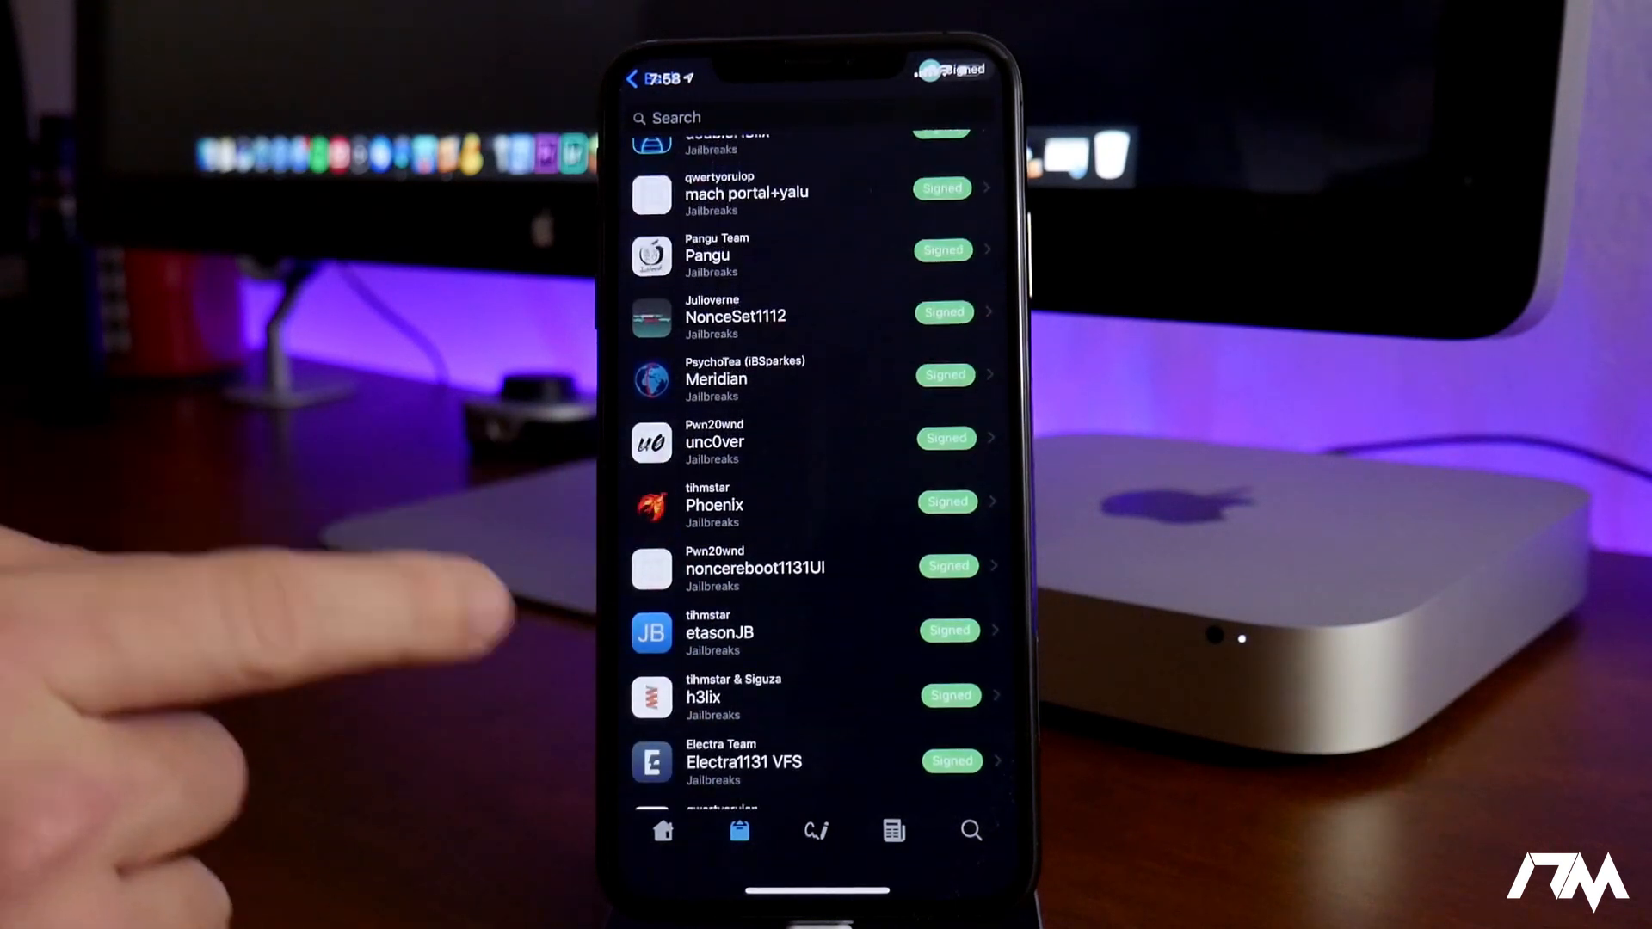
scroll(down, 3)
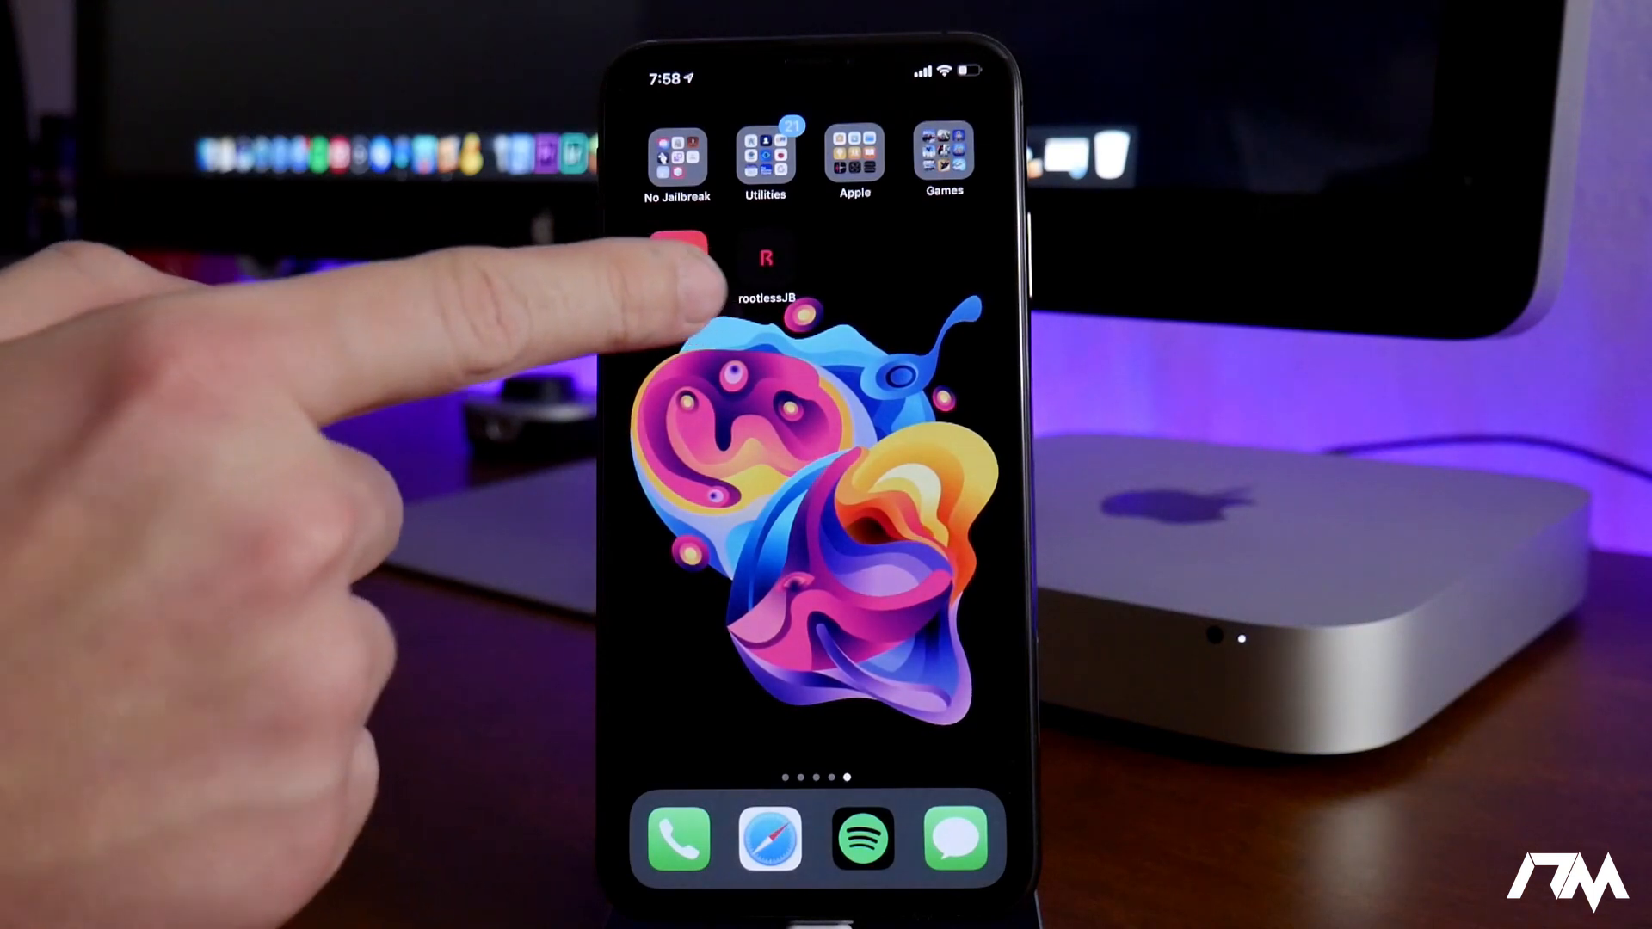
Launch rootlessJB to its iOS 12.0–12.1.2 Jailbreak screen.
click(764, 256)
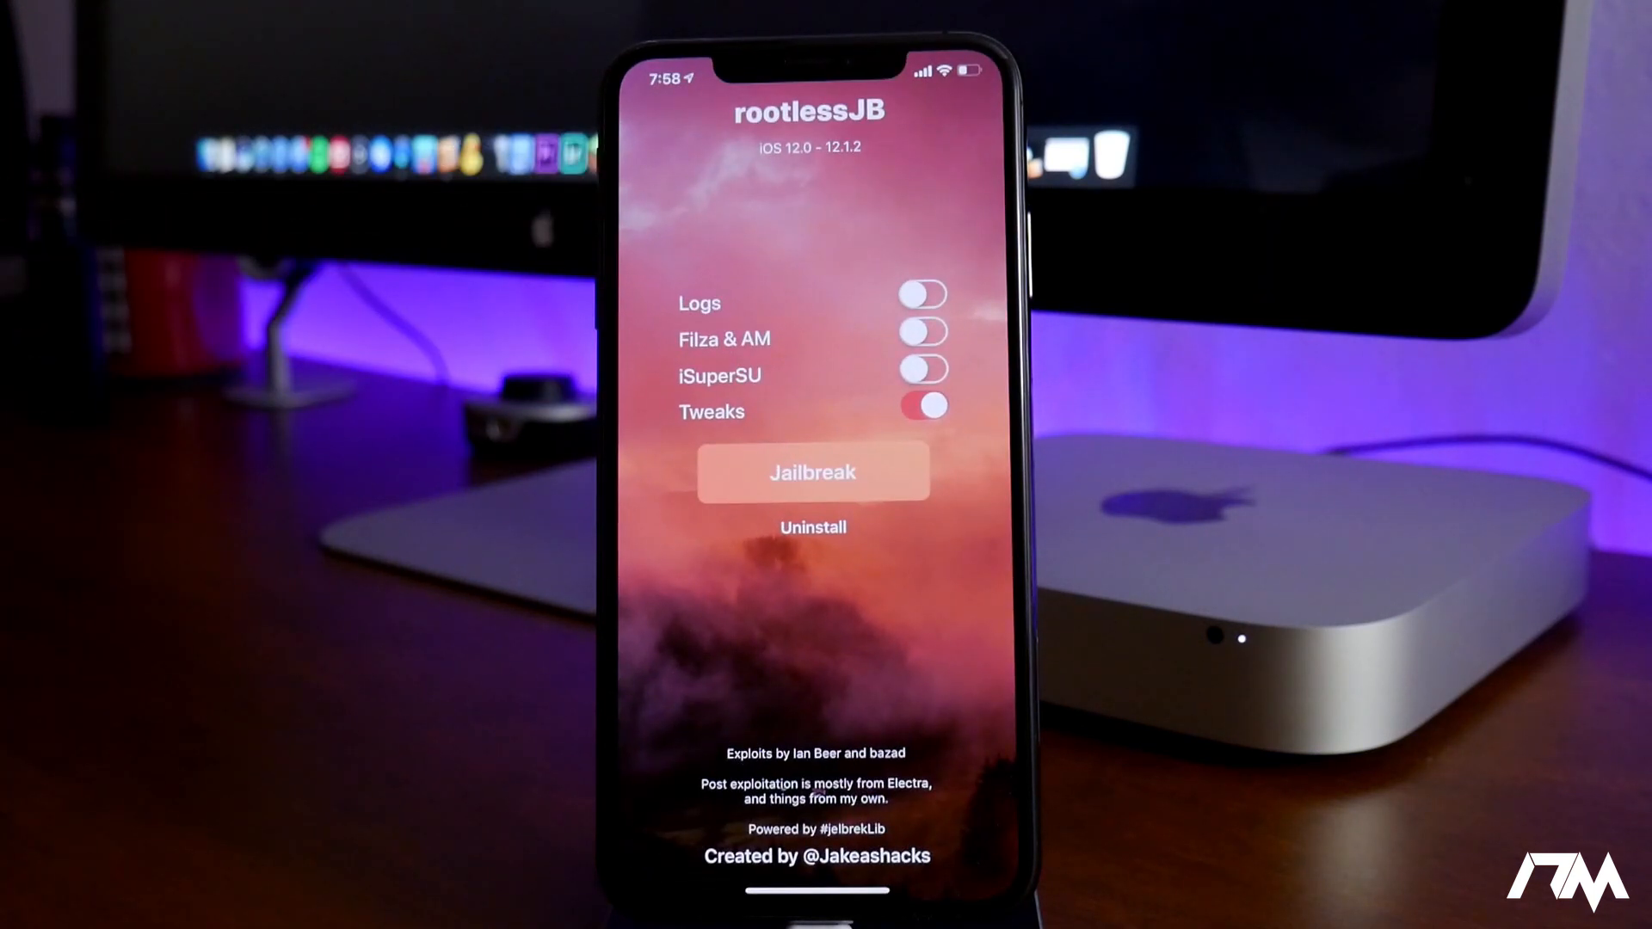